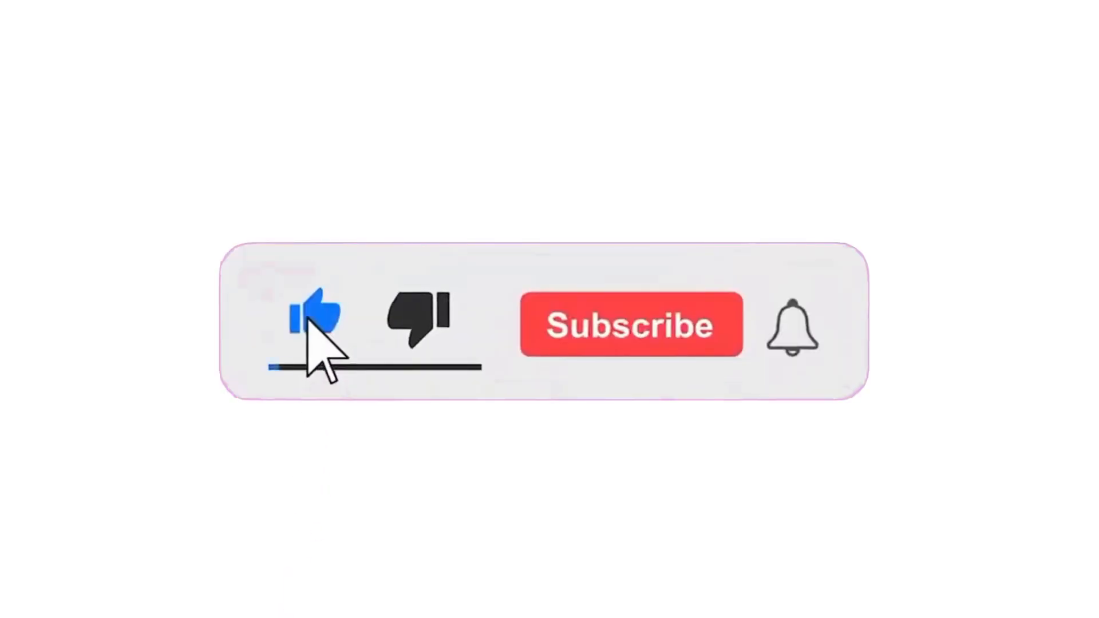
- Subscribe to the channel so the button reads Subscribed
click(628, 324)
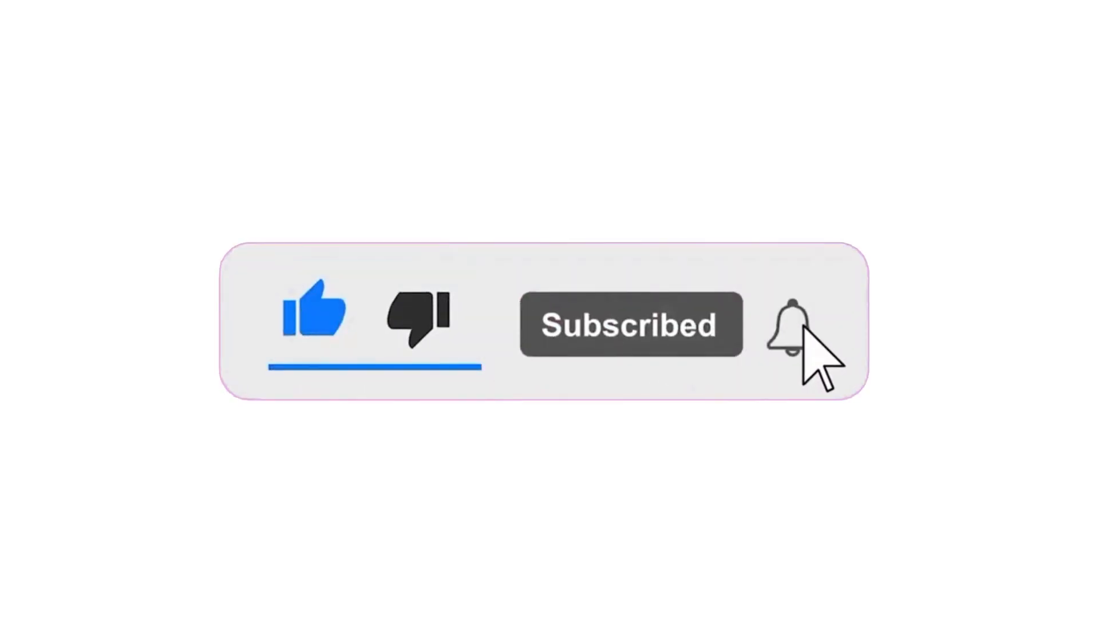